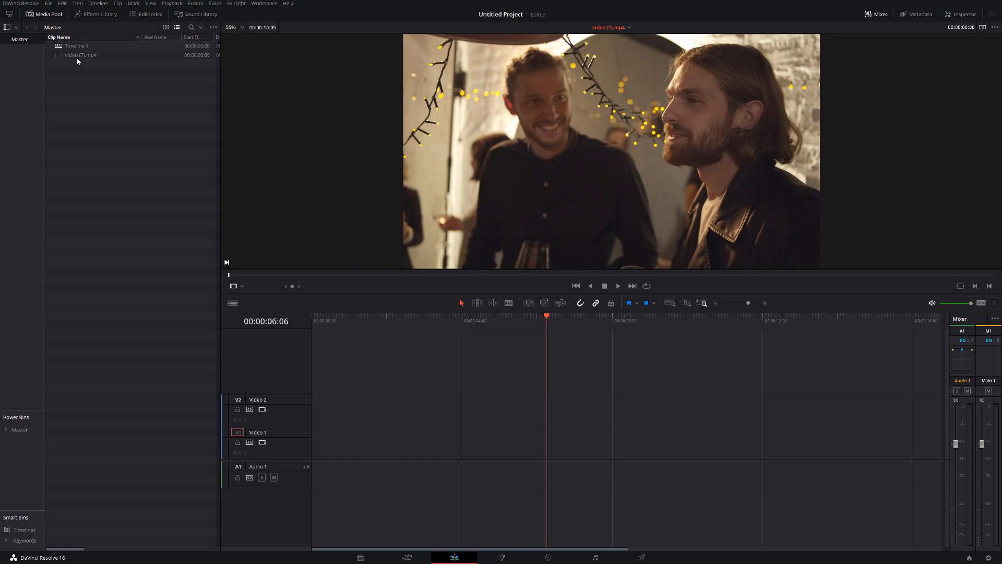
# Step: Place the party clip video (7).mp4 on the Video 2 track
pyautogui.moveTo(80, 56); pyautogui.dragTo(313, 419)
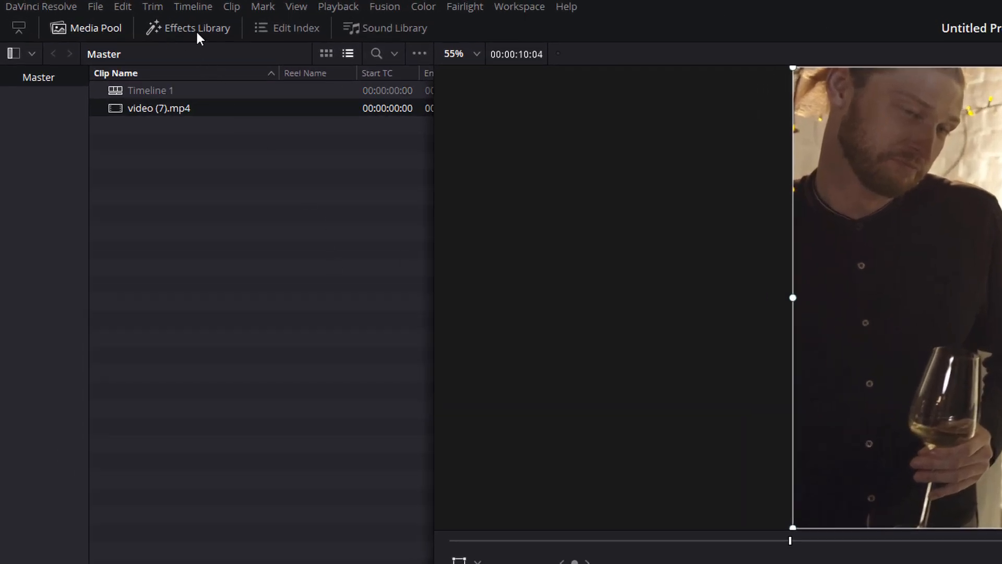
# Step: Add a Text title from the Titles toolbox onto Video 1 beneath the clip
pyautogui.click(195, 27)
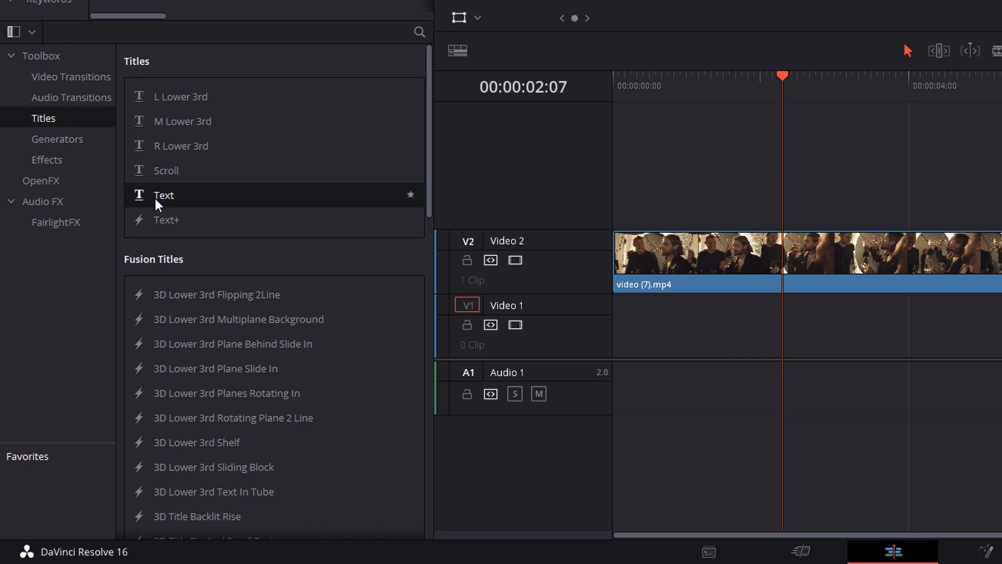
pyautogui.moveTo(163, 195); pyautogui.dragTo(642, 326)
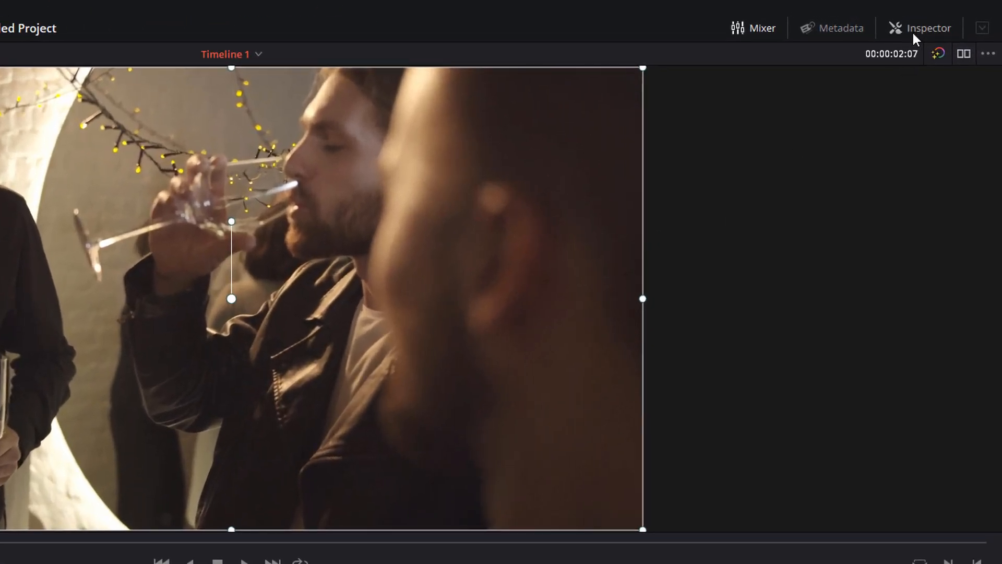
# Step: Set the party clip's composite mode to Multiply so video shows only inside the letters
pyautogui.click(929, 27)
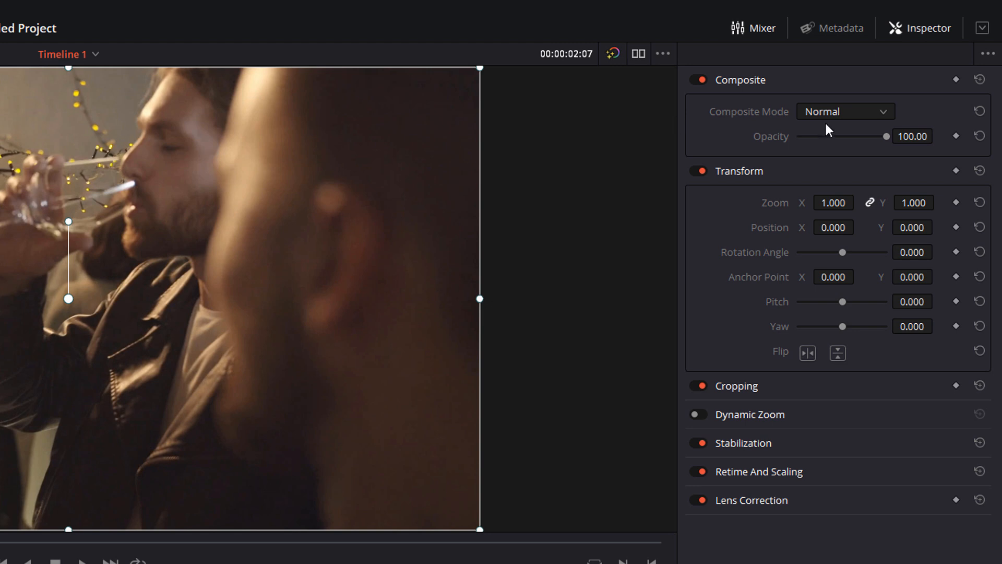
pyautogui.click(845, 111)
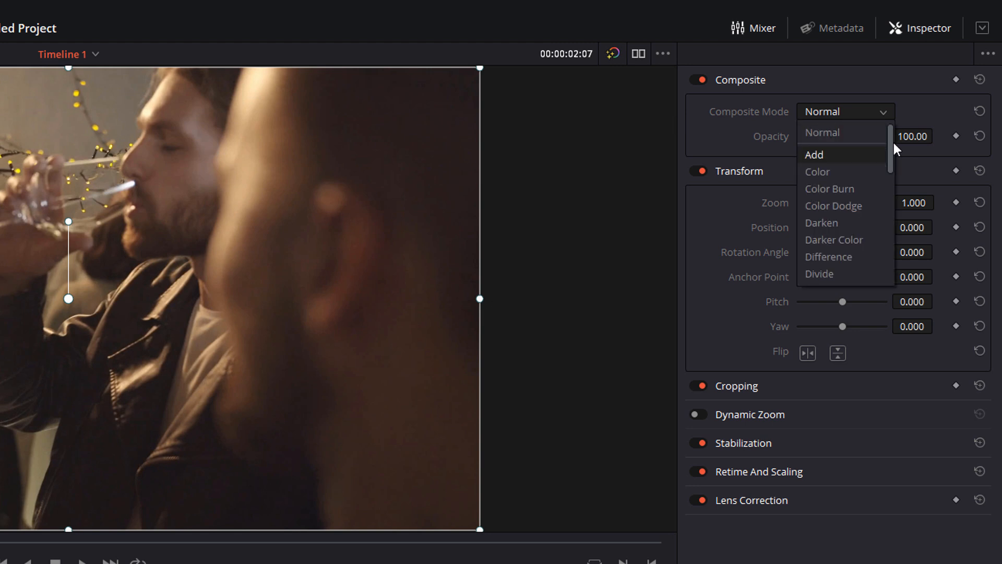
pyautogui.scroll(-3)
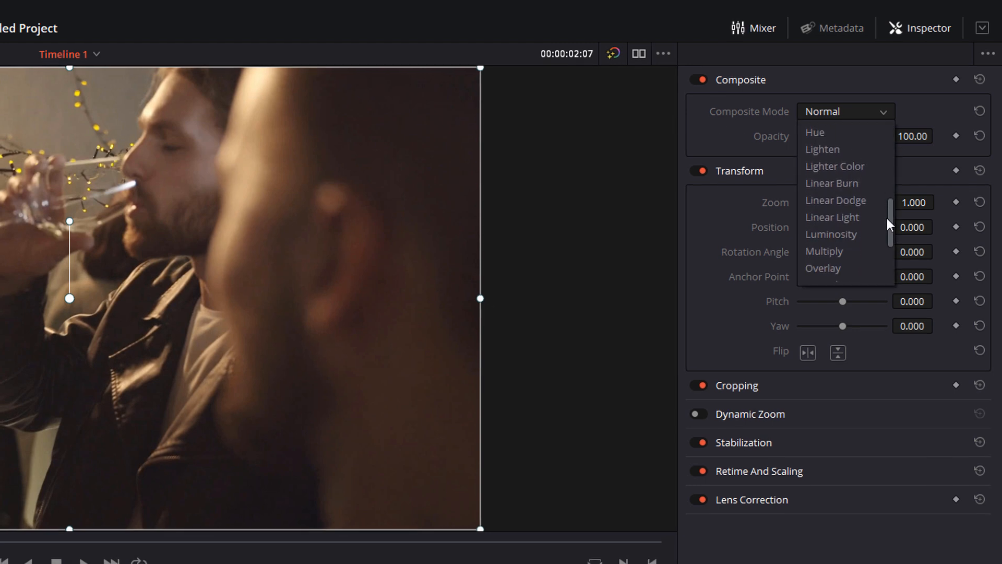
pyautogui.click(823, 250)
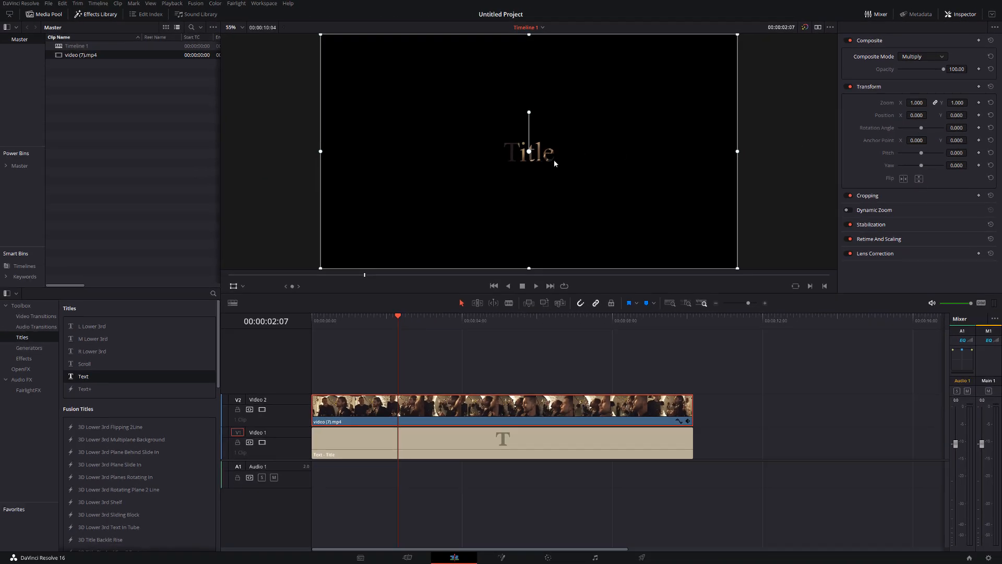
pyautogui.moveTo(437, 260)
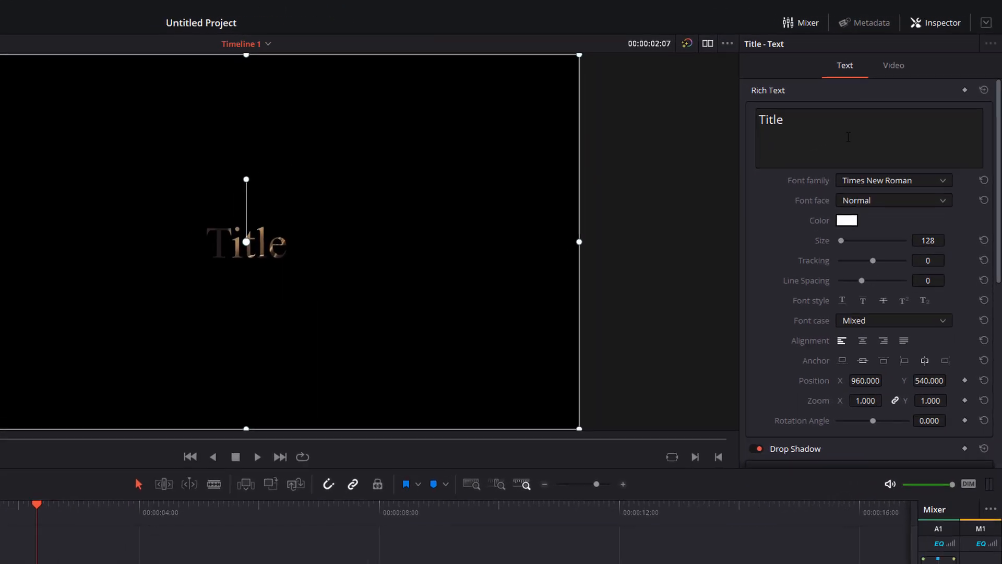
# Step: Replace the title text with PARTY! in large bold letters filling the frame
pyautogui.write('PAR')
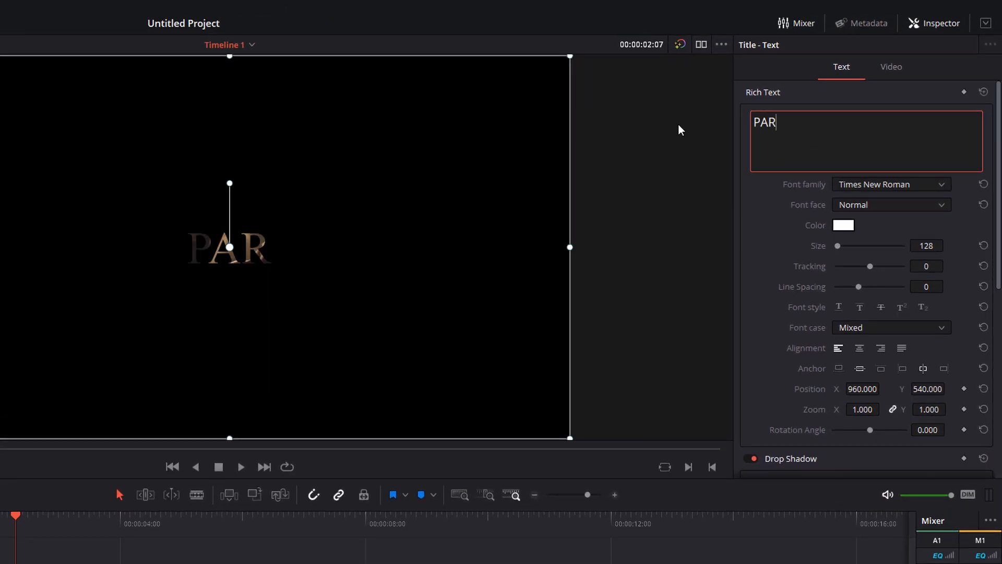
pyautogui.write('TY!')
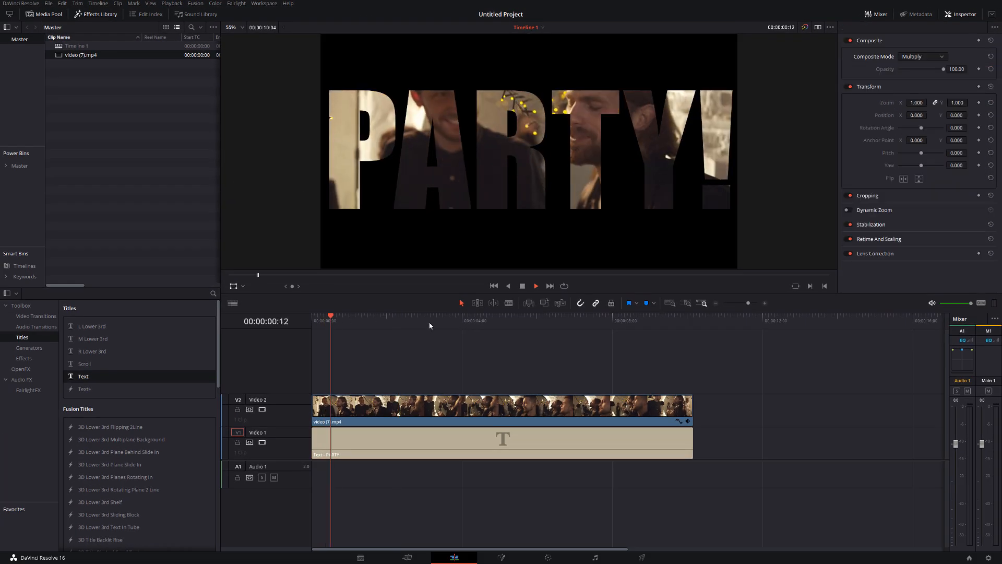
pyautogui.click(405, 315)
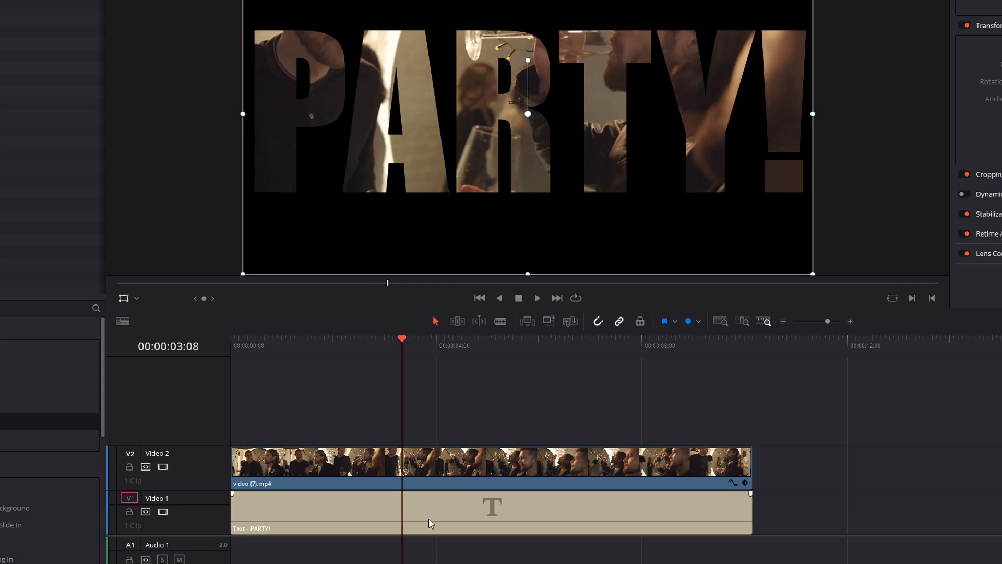
# Step: Split the PARTY! title and the party clip with Ctrl+B cuts ending around four seconds
pyautogui.press('ctrl+b')
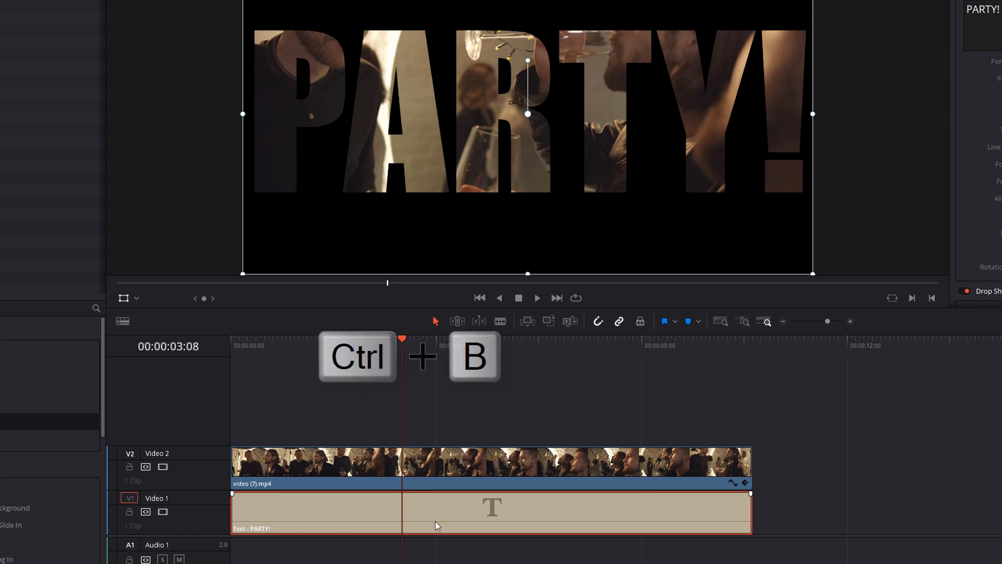
pyautogui.press('ctrl+b')
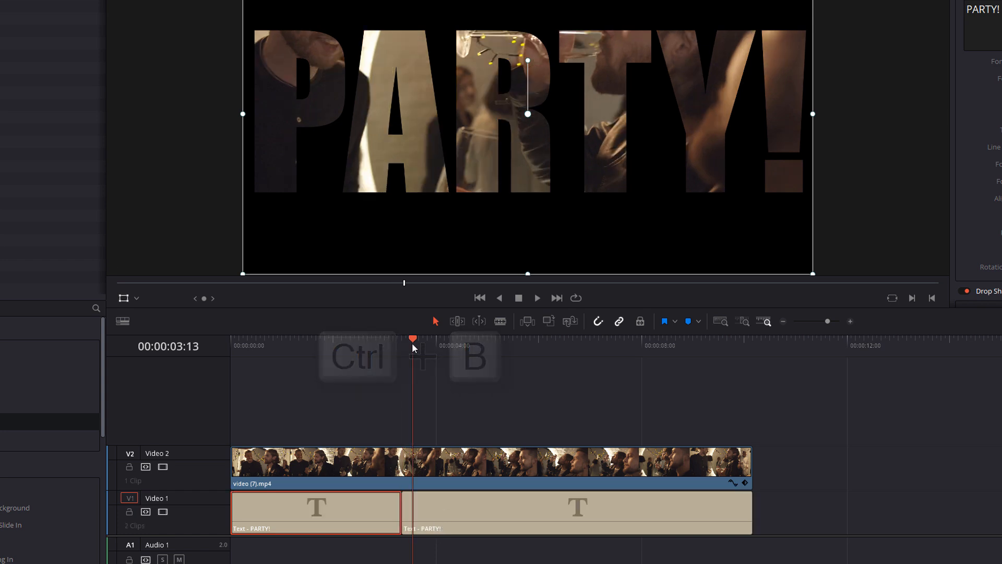
pyautogui.press('ctrl+b')
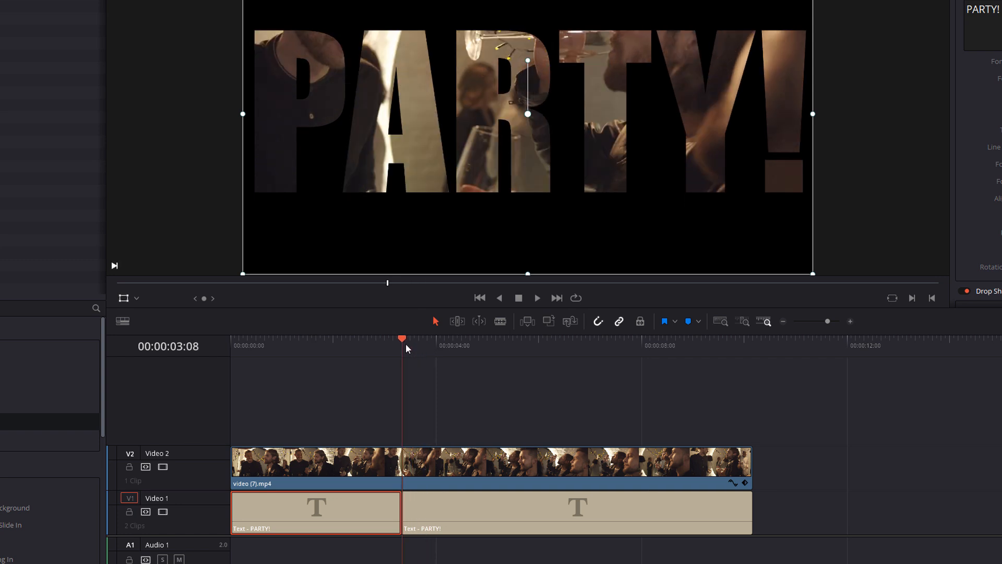
pyautogui.click(446, 338)
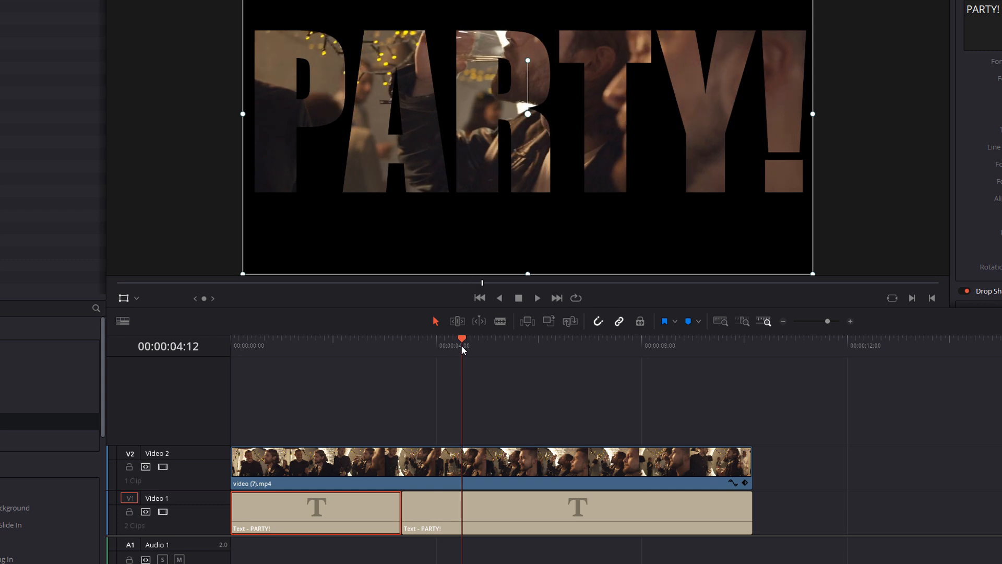
pyautogui.moveTo(542, 419)
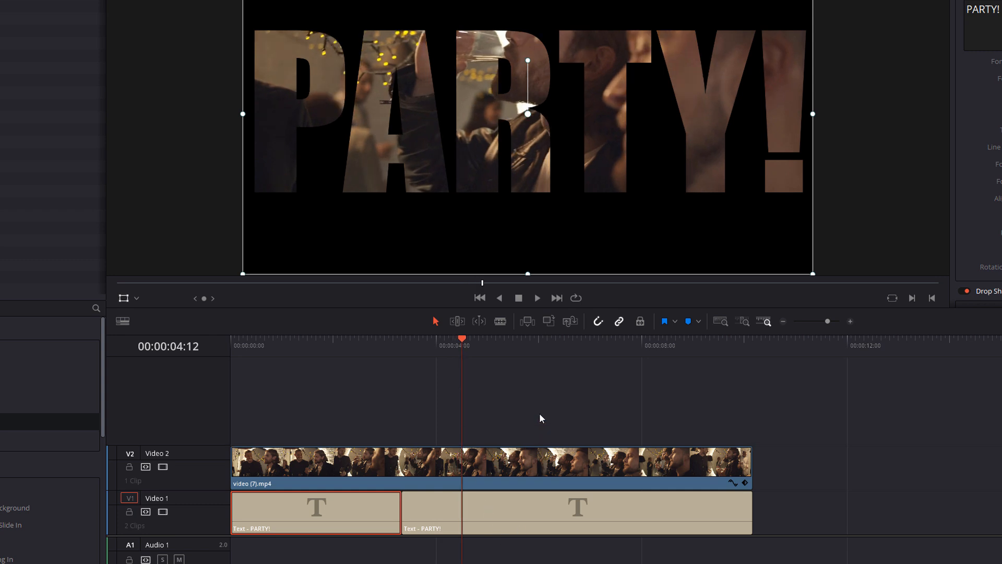
pyautogui.press('ctrl+b')
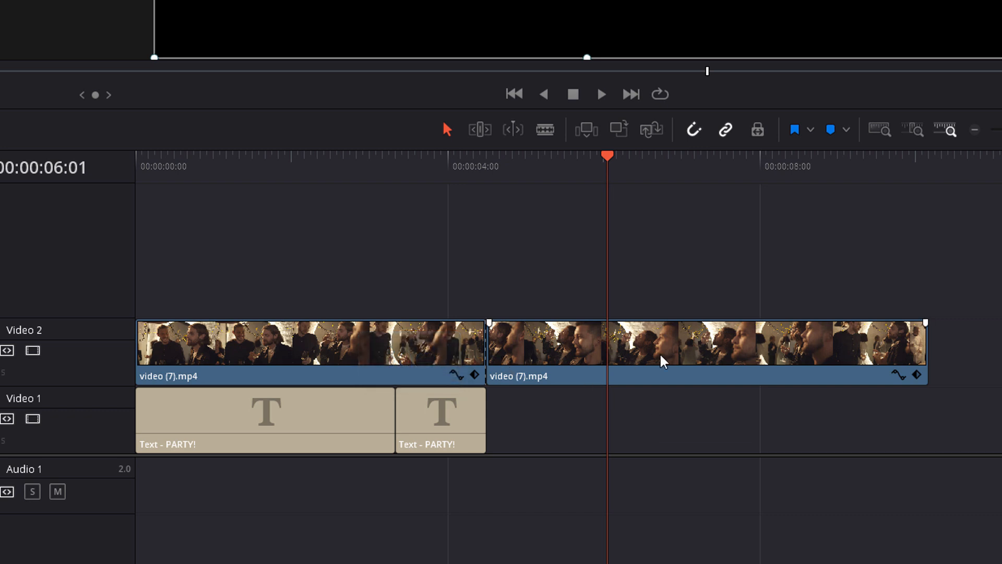
pyautogui.click(684, 358)
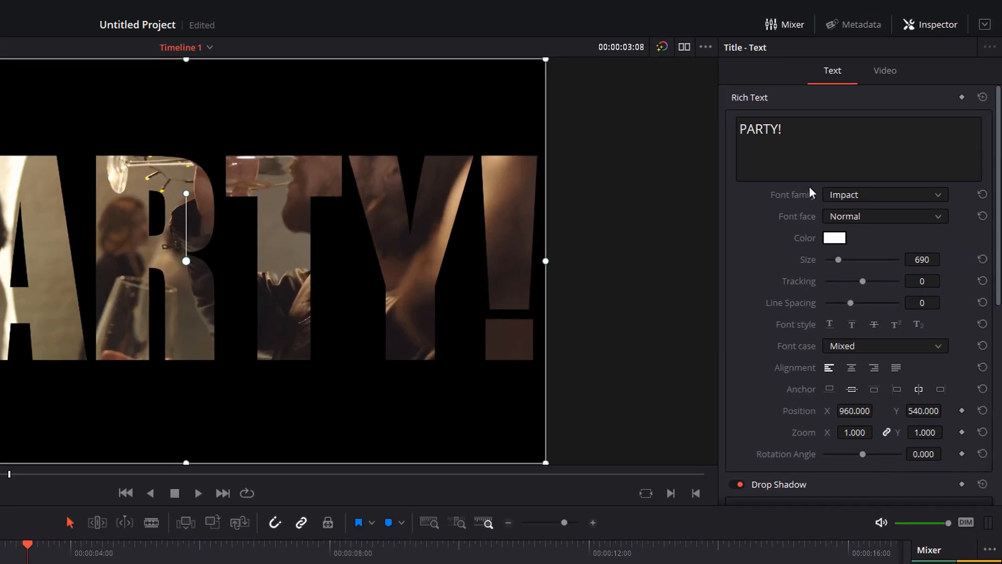
# Step: Enable Dynamic Zoom in the title clip's Video settings
pyautogui.click(884, 70)
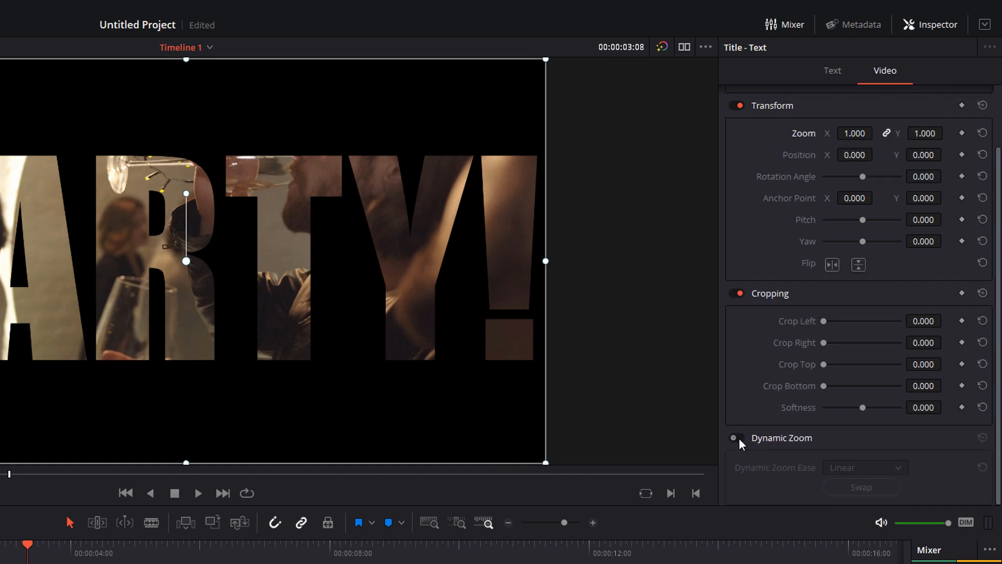
pyautogui.click(734, 438)
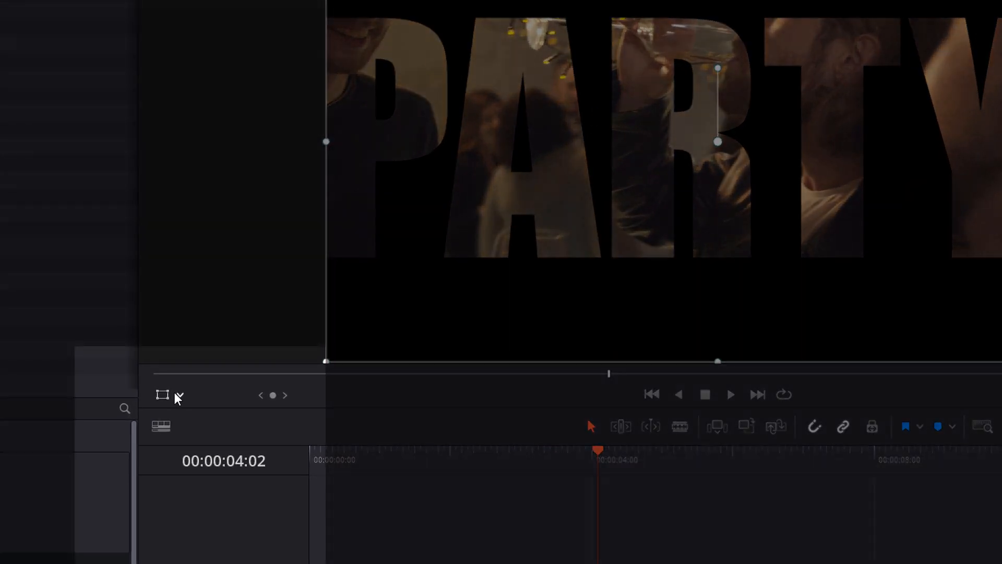
pyautogui.moveTo(163, 394)
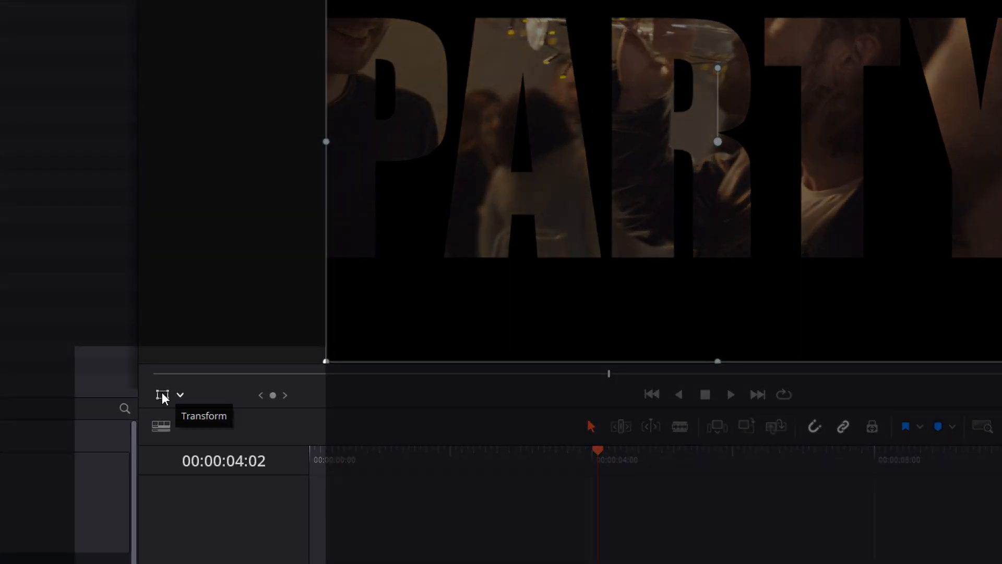
pyautogui.moveTo(194, 392)
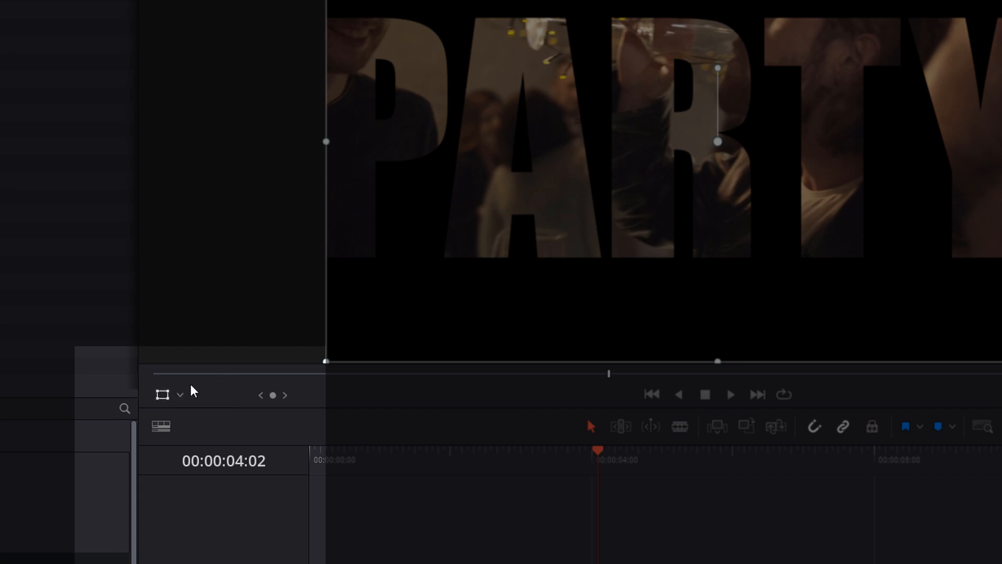
# Step: Show Dynamic Zoom framing; start box covers the full frame, end box a tiny area inside the R
pyautogui.click(170, 394)
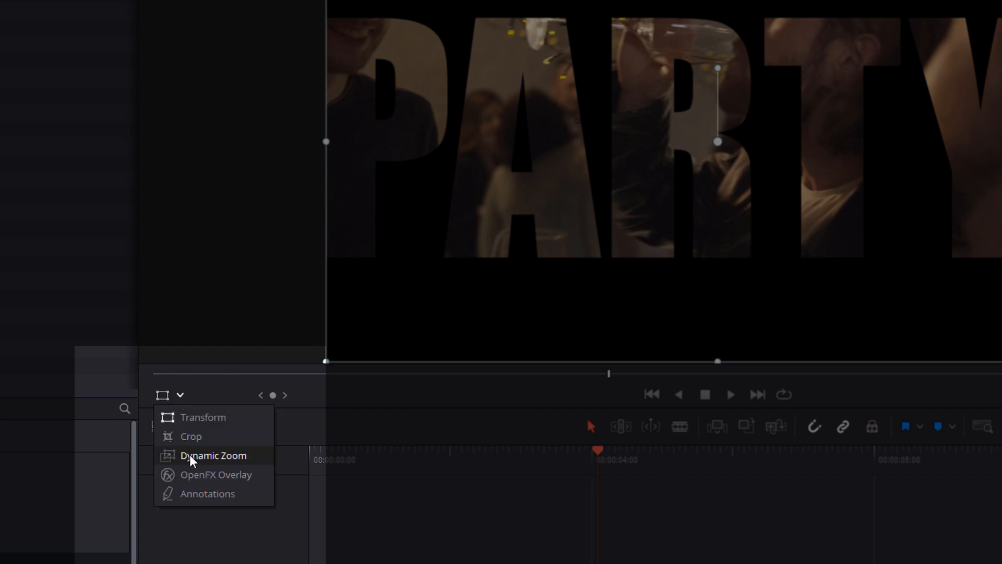
pyautogui.click(213, 455)
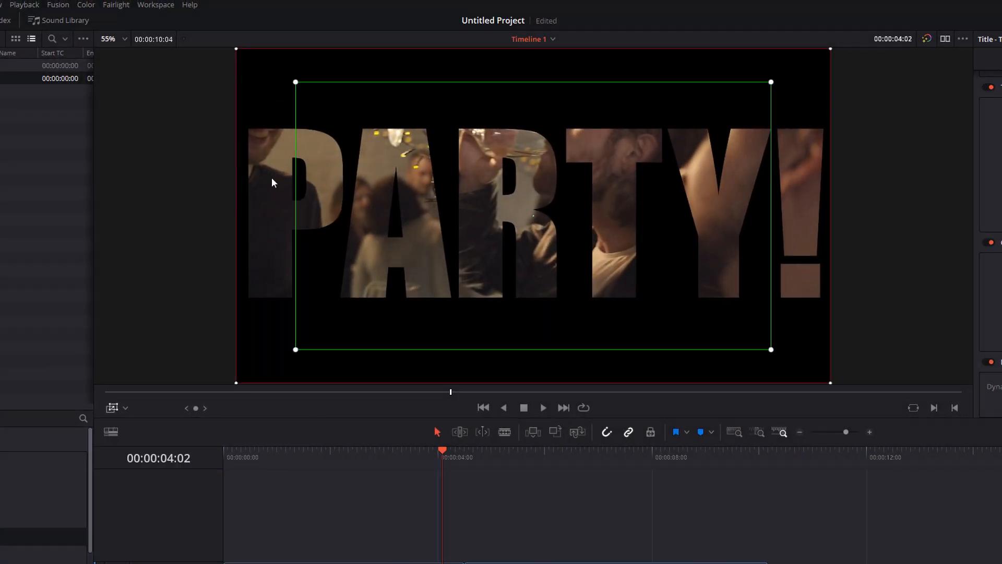
pyautogui.moveTo(276, 185)
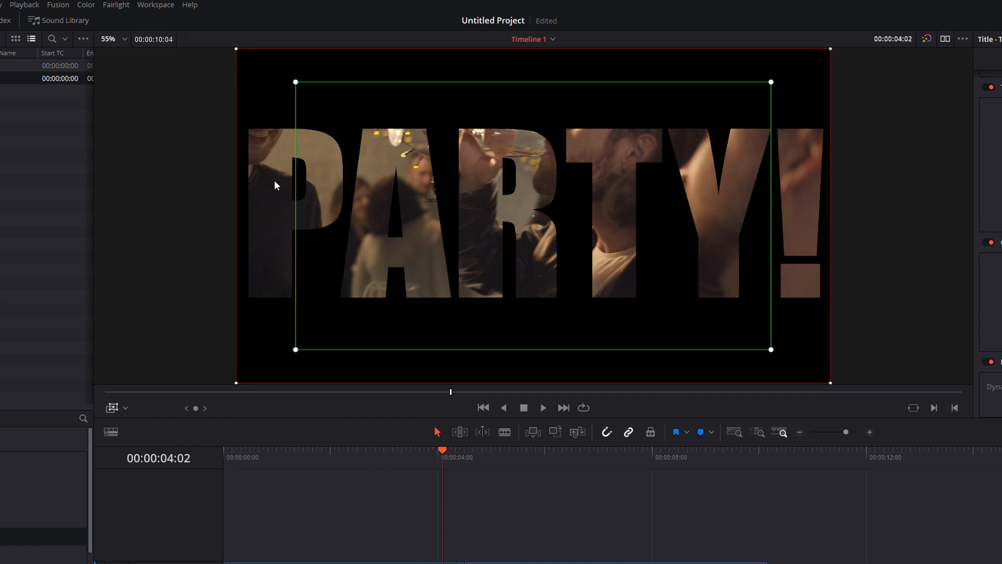
pyautogui.moveTo(238, 388)
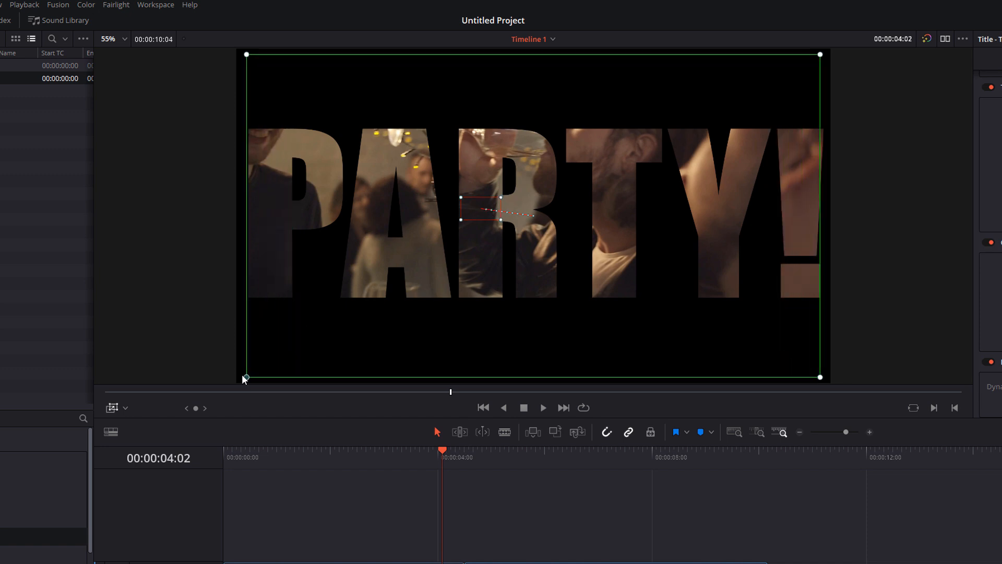
pyautogui.moveTo(247, 376); pyautogui.dragTo(235, 382)
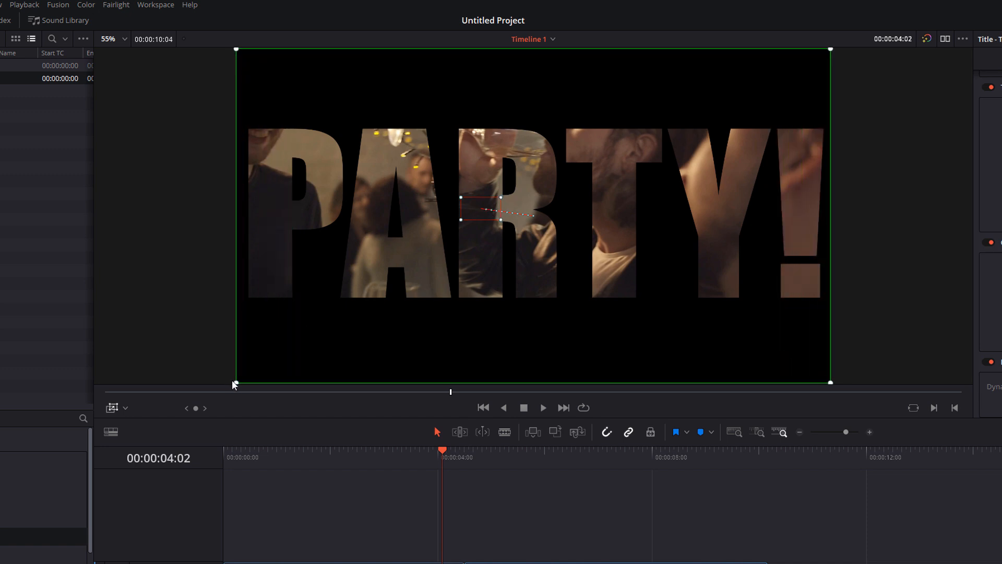
pyautogui.click(386, 457)
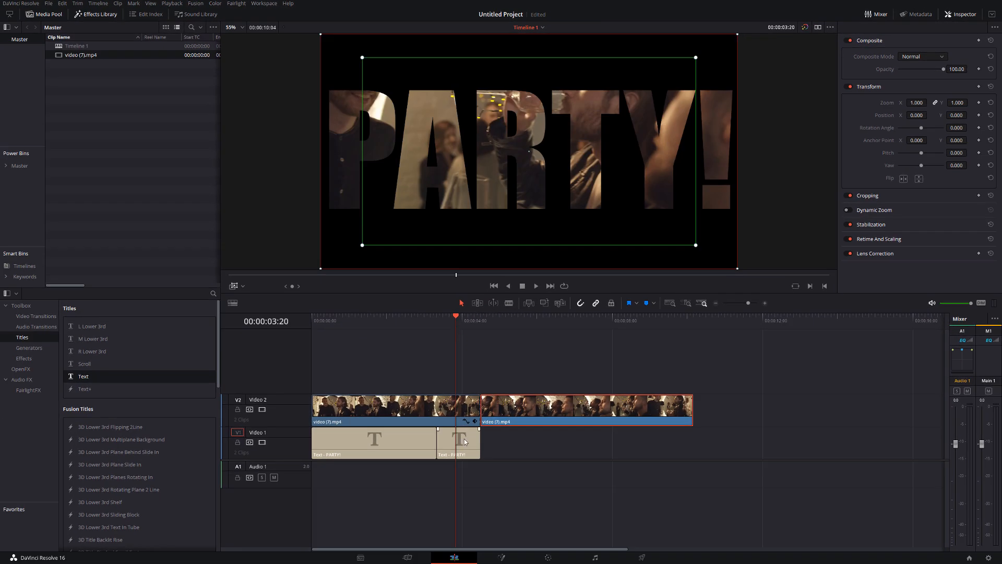
# Step: Give the later PARTY! title piece an eased Dynamic Zoom motion instead of linear
pyautogui.click(457, 440)
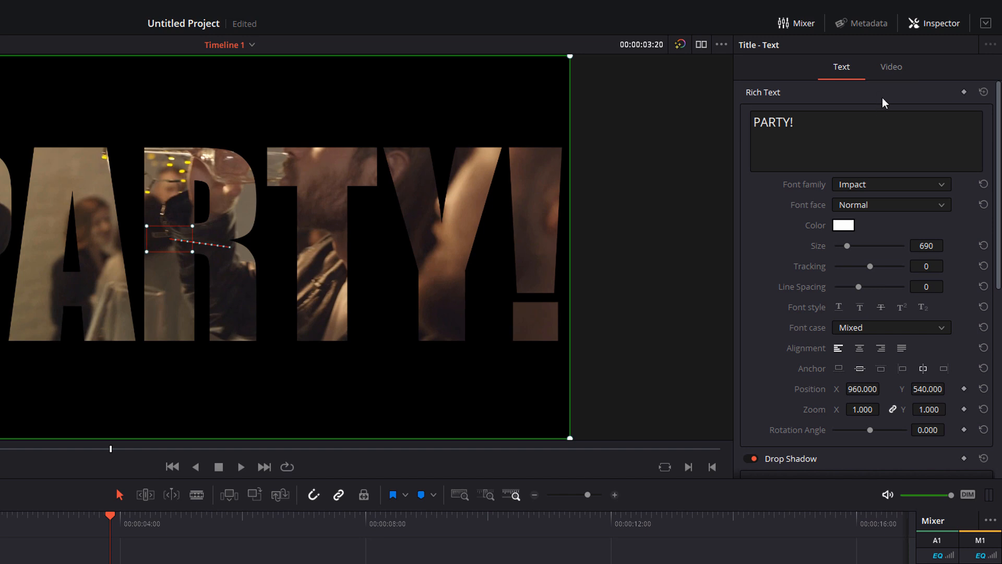
pyautogui.click(890, 67)
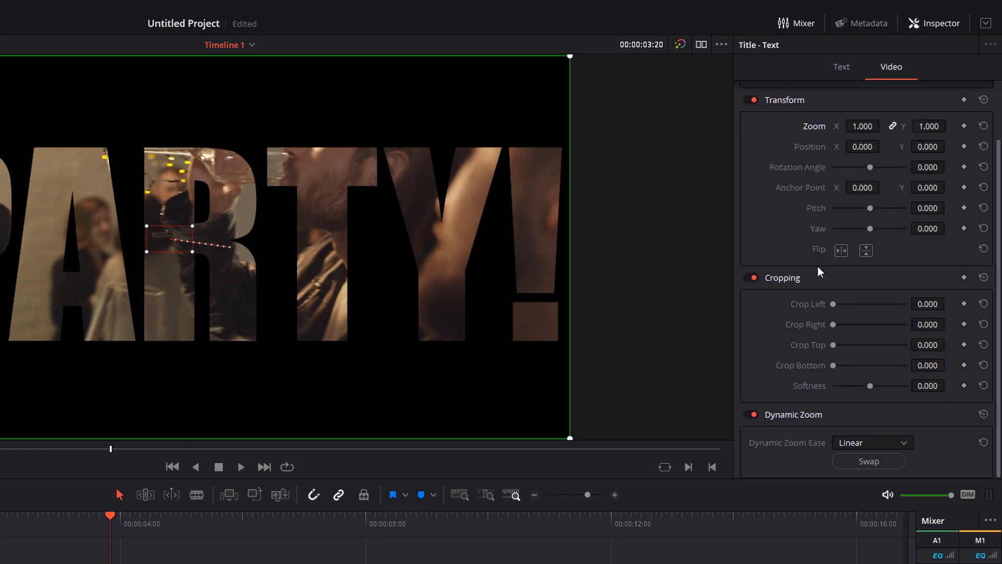
pyautogui.moveTo(843, 443)
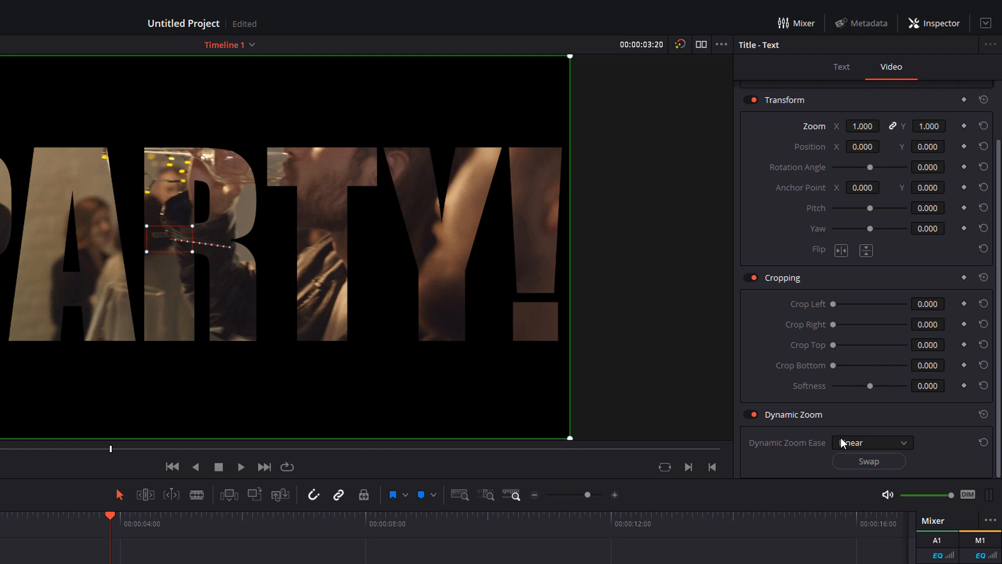
pyautogui.click(871, 443)
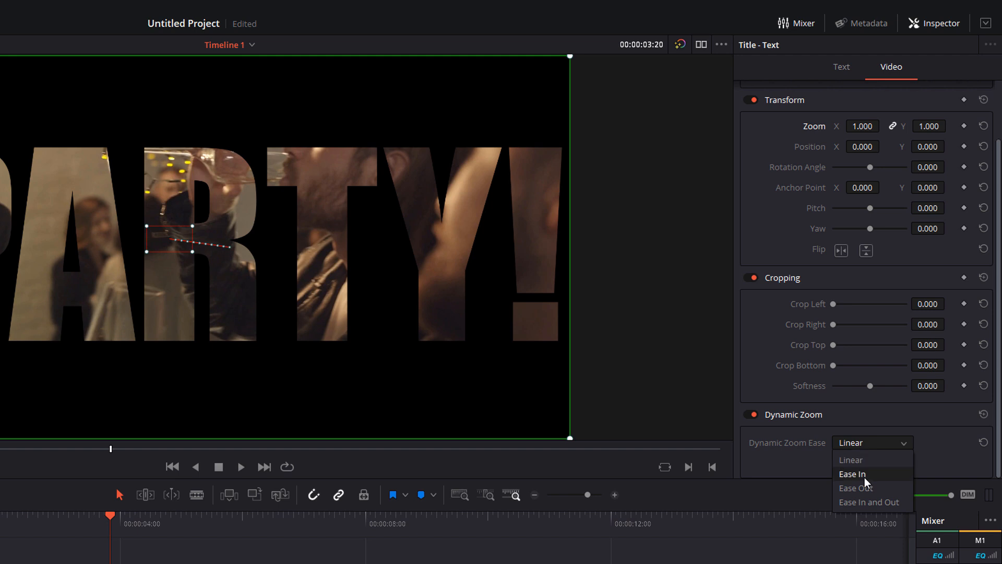
pyautogui.click(852, 474)
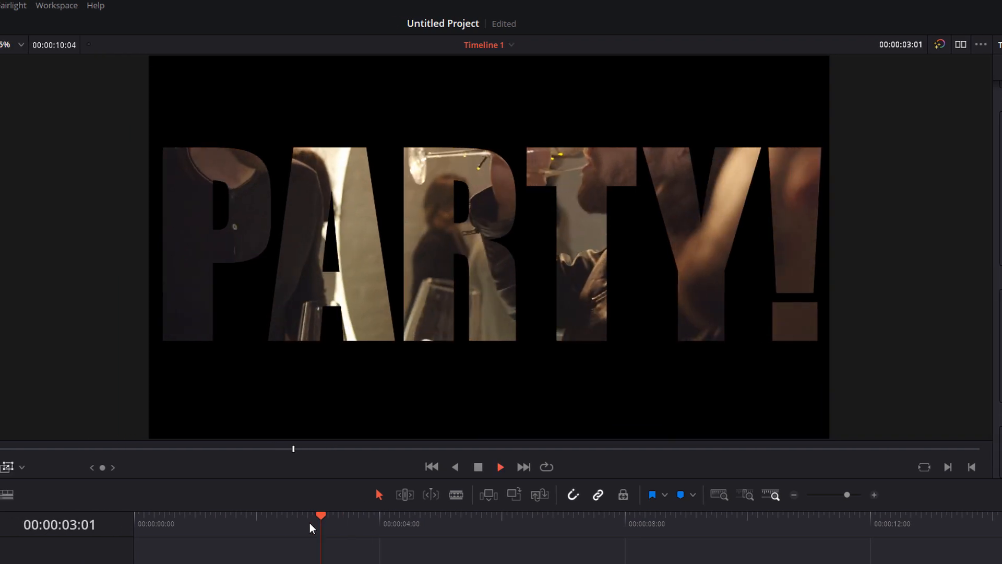
# Step: Scrub ahead to preview the zoom through the letters revealing the full party footage
pyautogui.moveTo(320, 515); pyautogui.dragTo(444, 515)
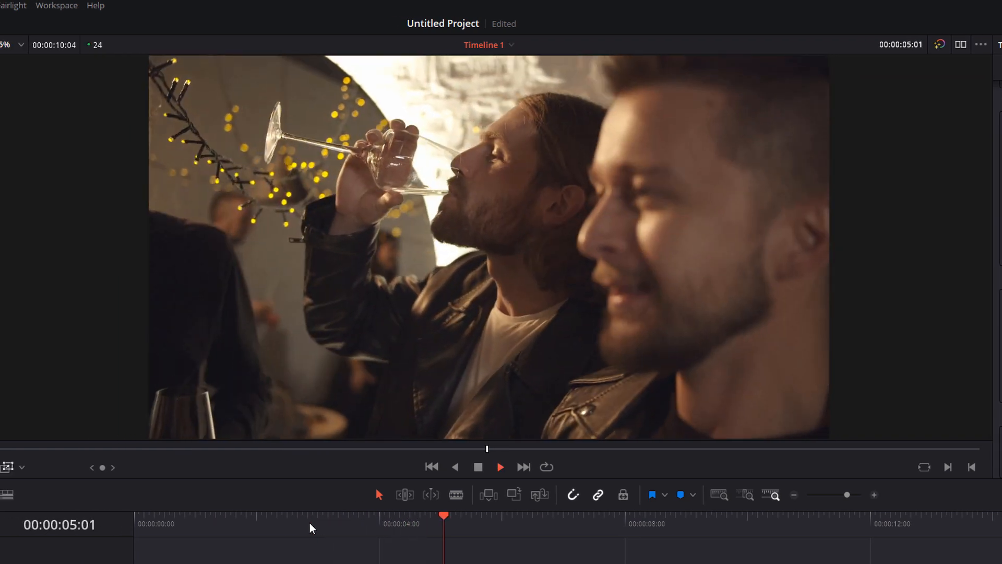